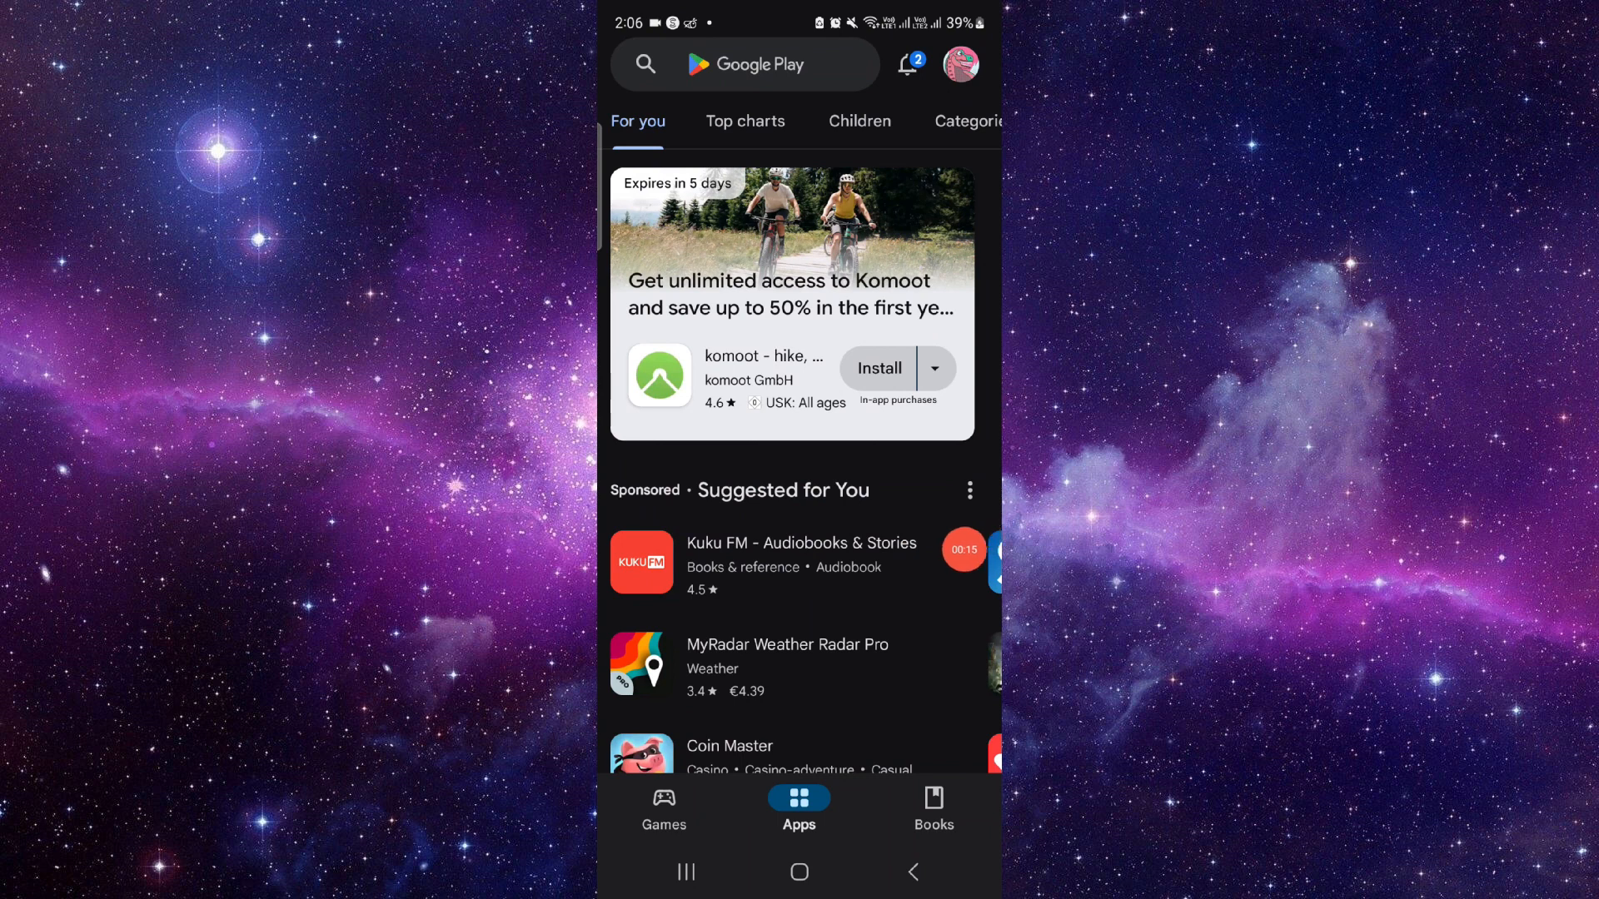
- Activate the Google Play search bar to begin a store search
click(745, 65)
text(g)
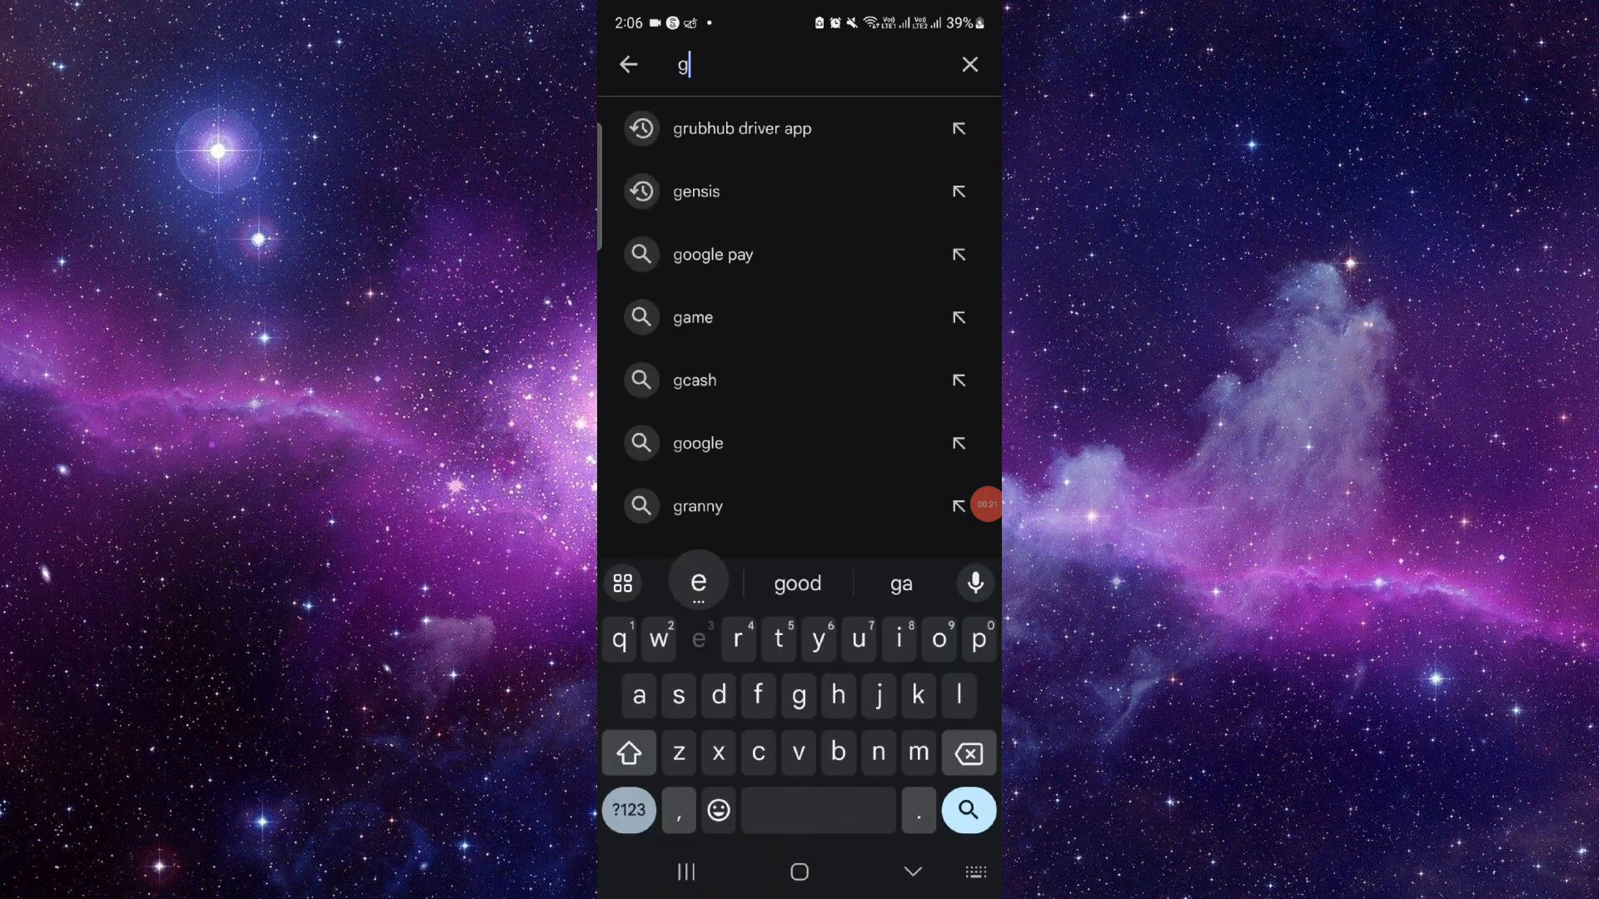
- Search 'georgia lottery' and open the Georgia Lottery Results app page
text(eorgia)
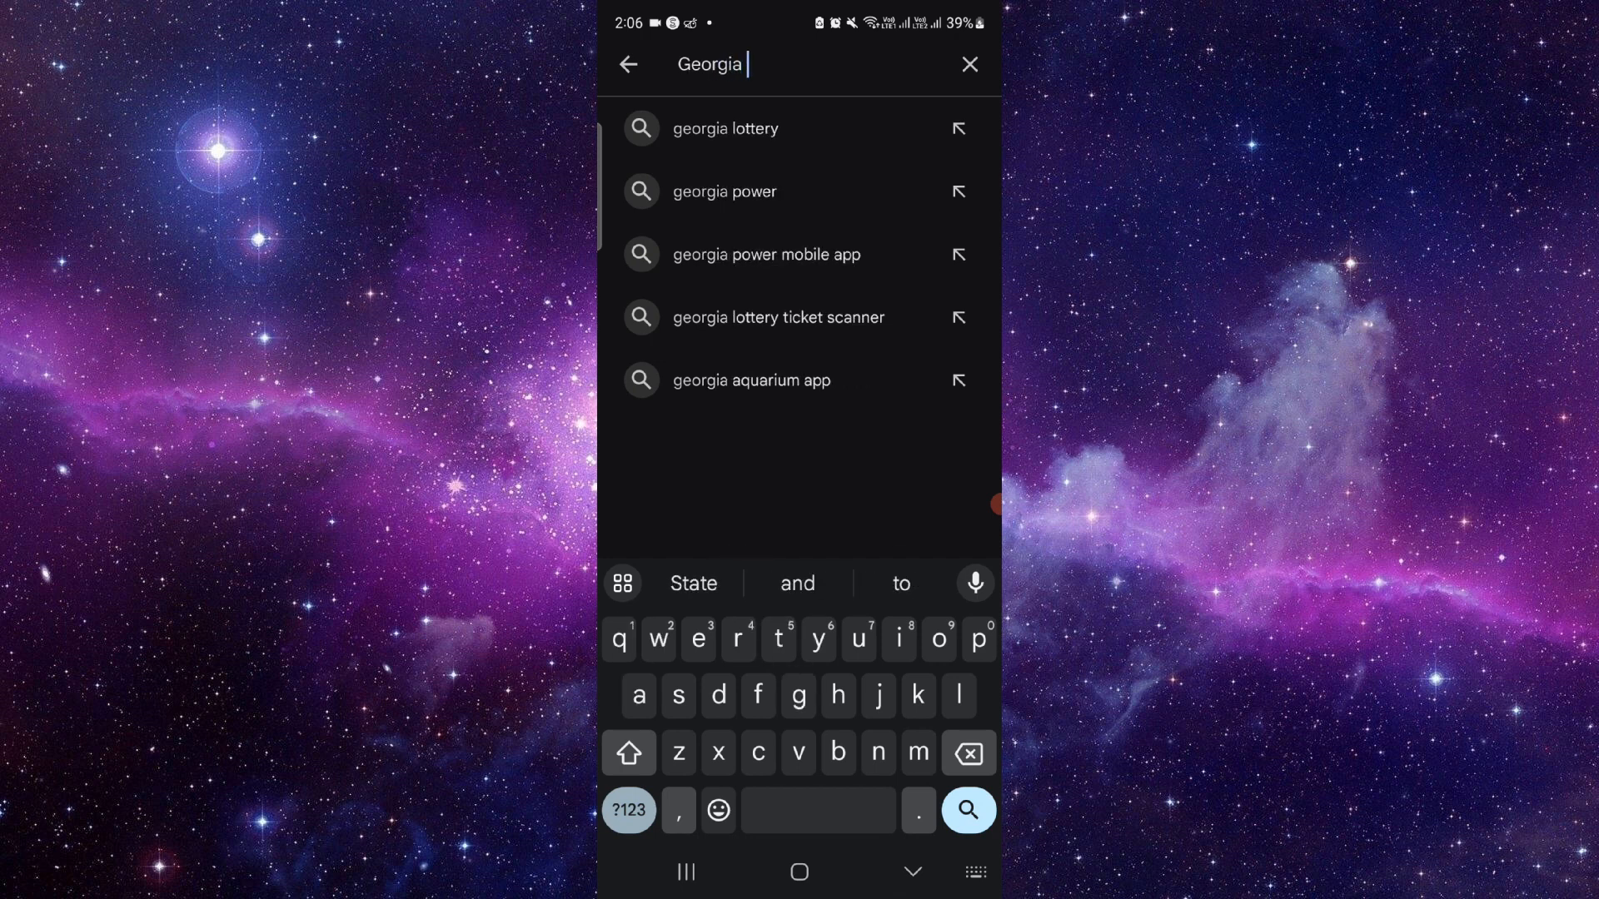
click(724, 129)
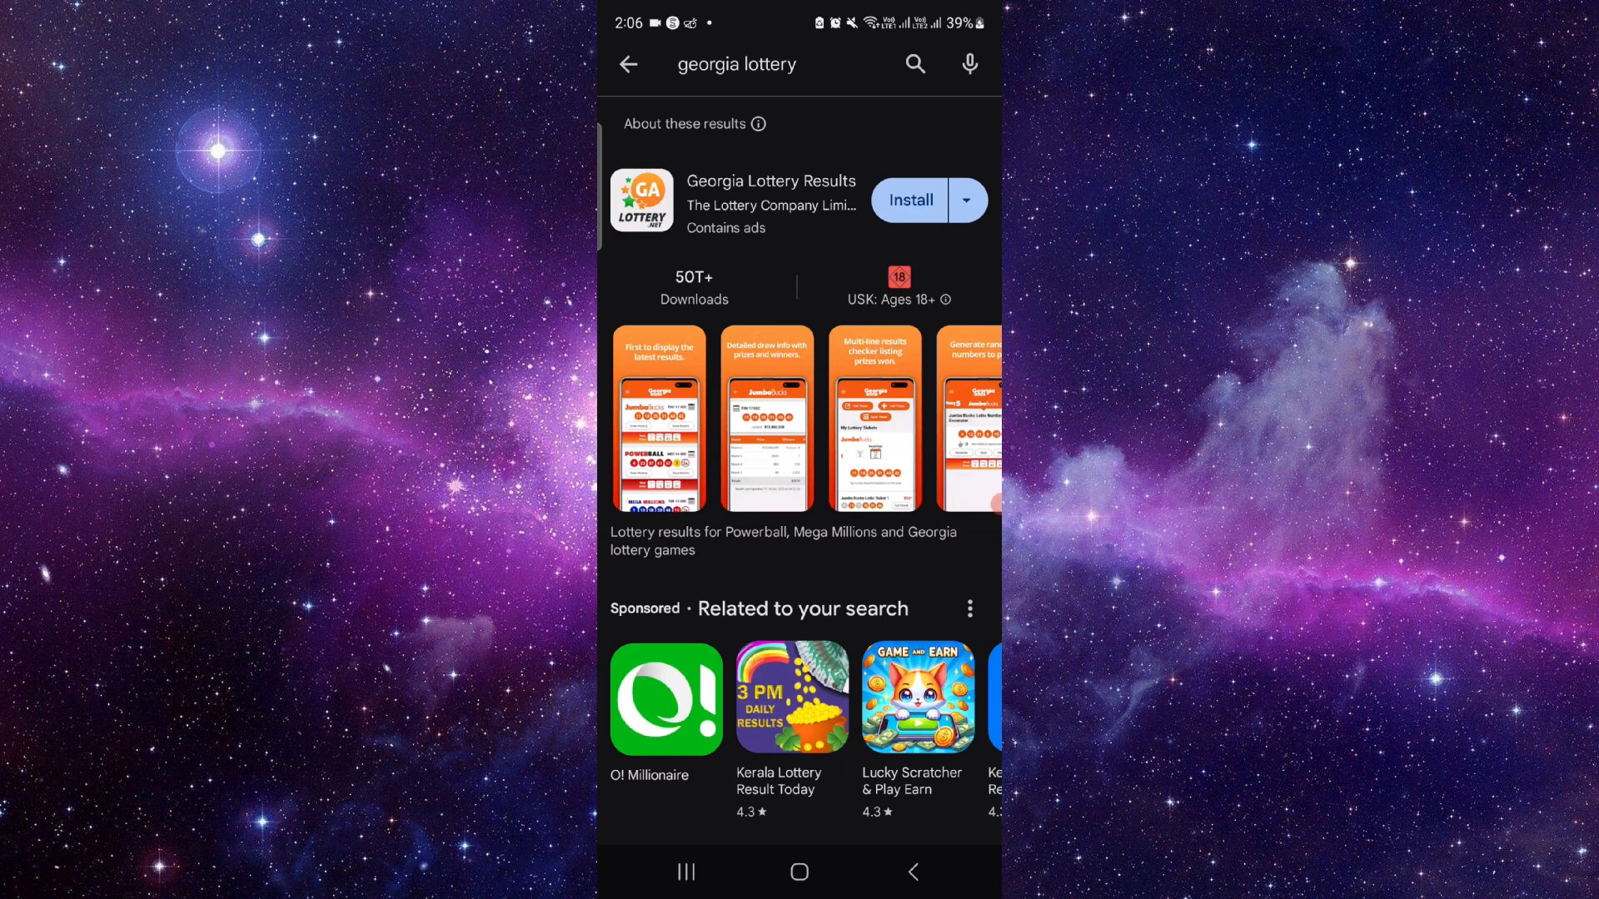
click(771, 201)
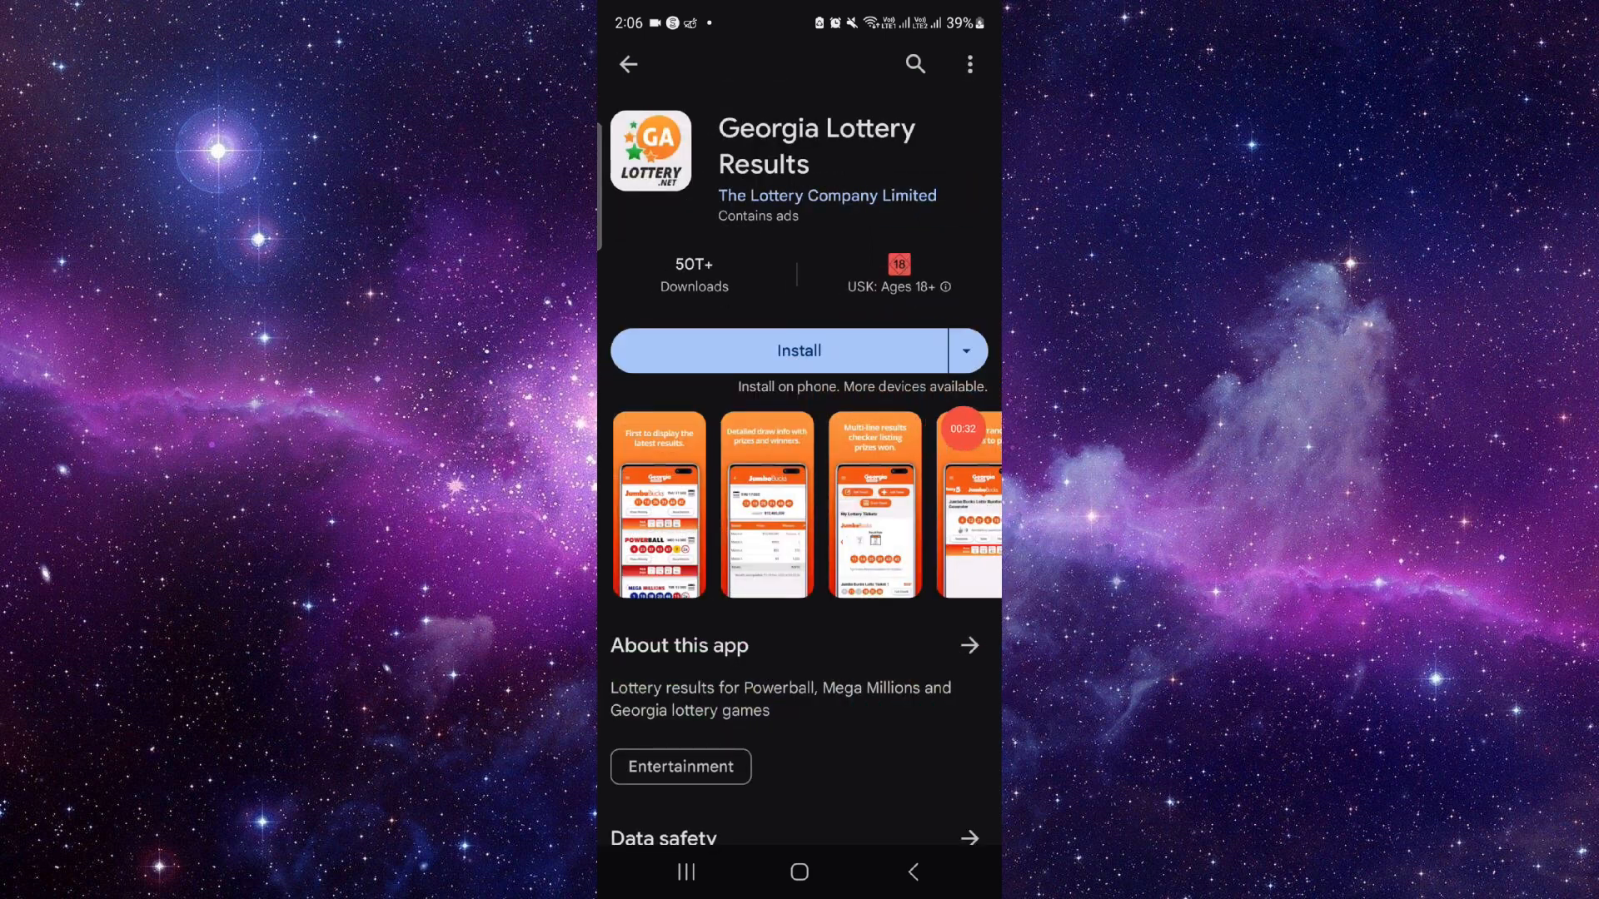